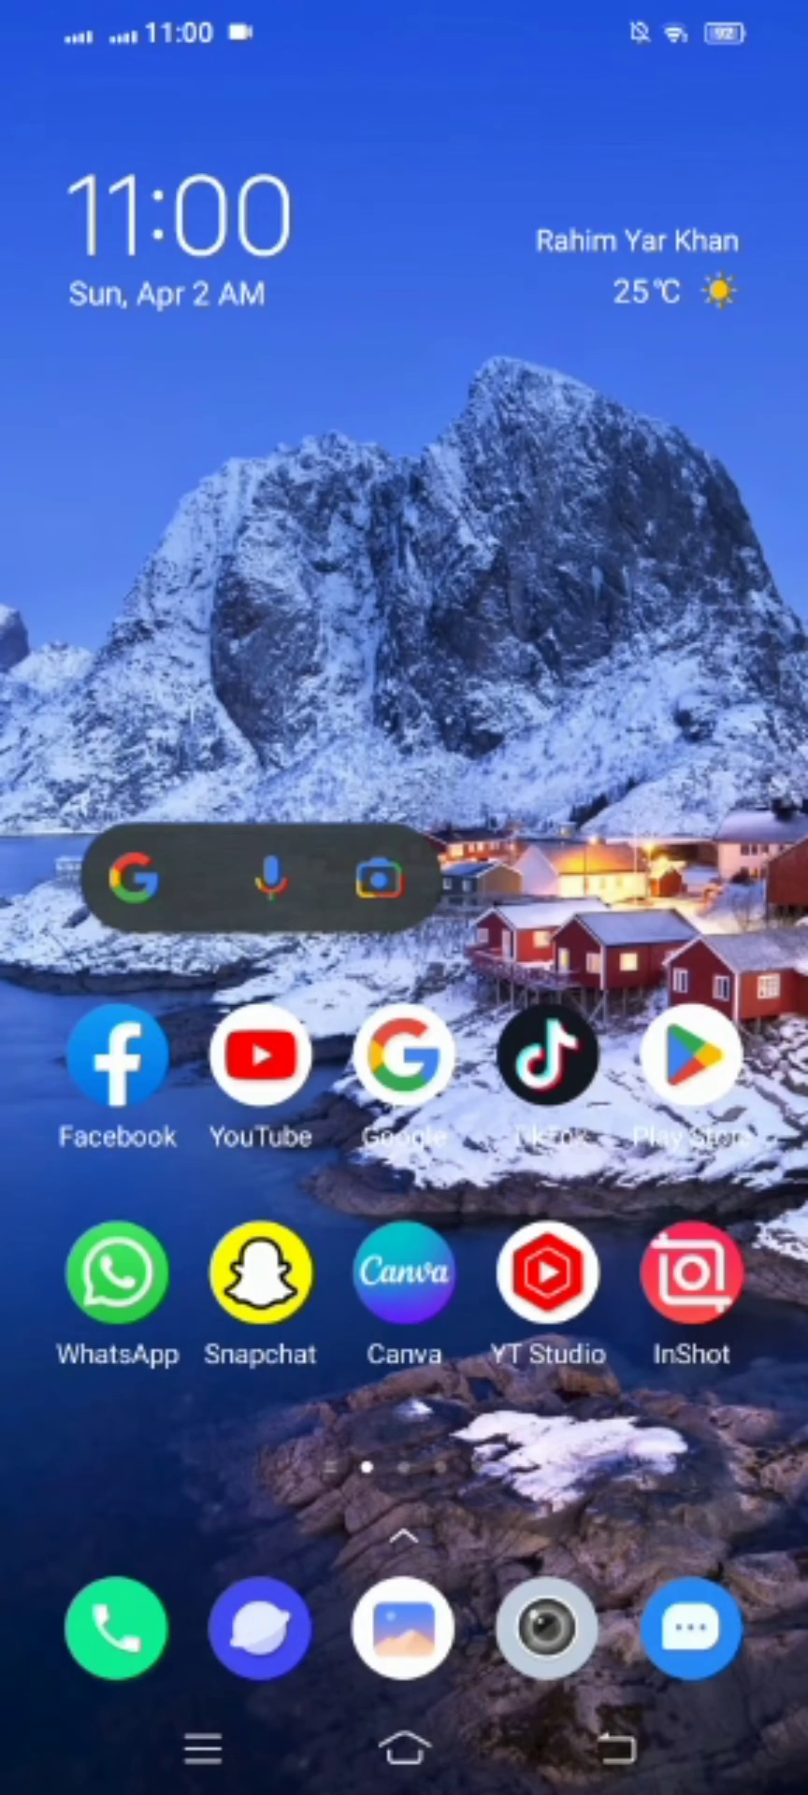
Swipe across the Android home screen pages to reach the Chrome icon
scroll(left, 3)
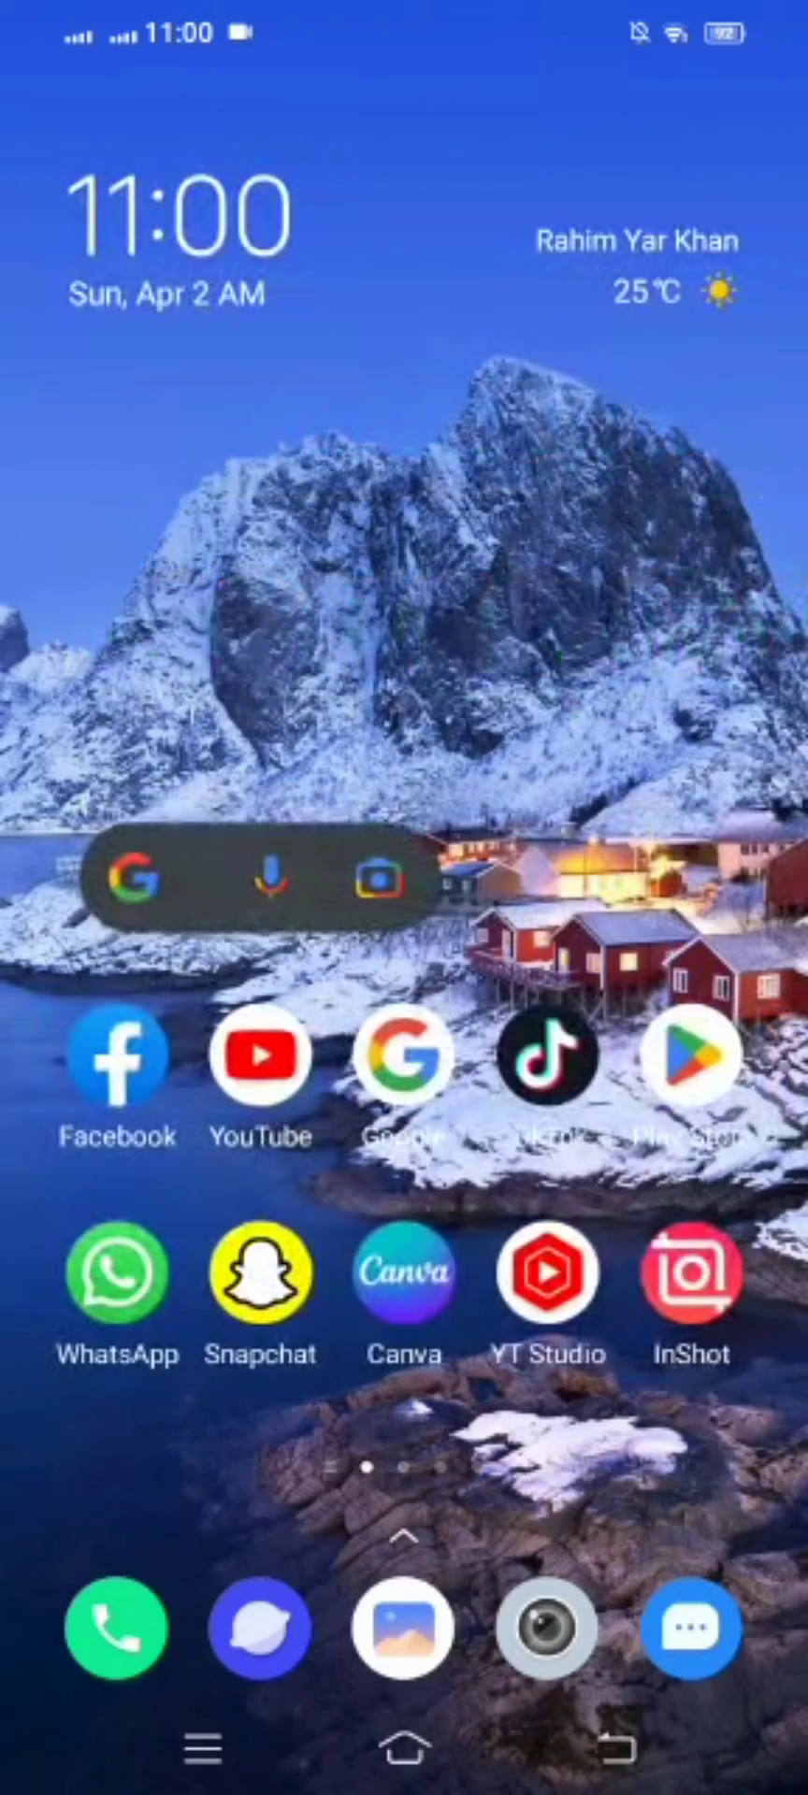
scroll(left, 3)
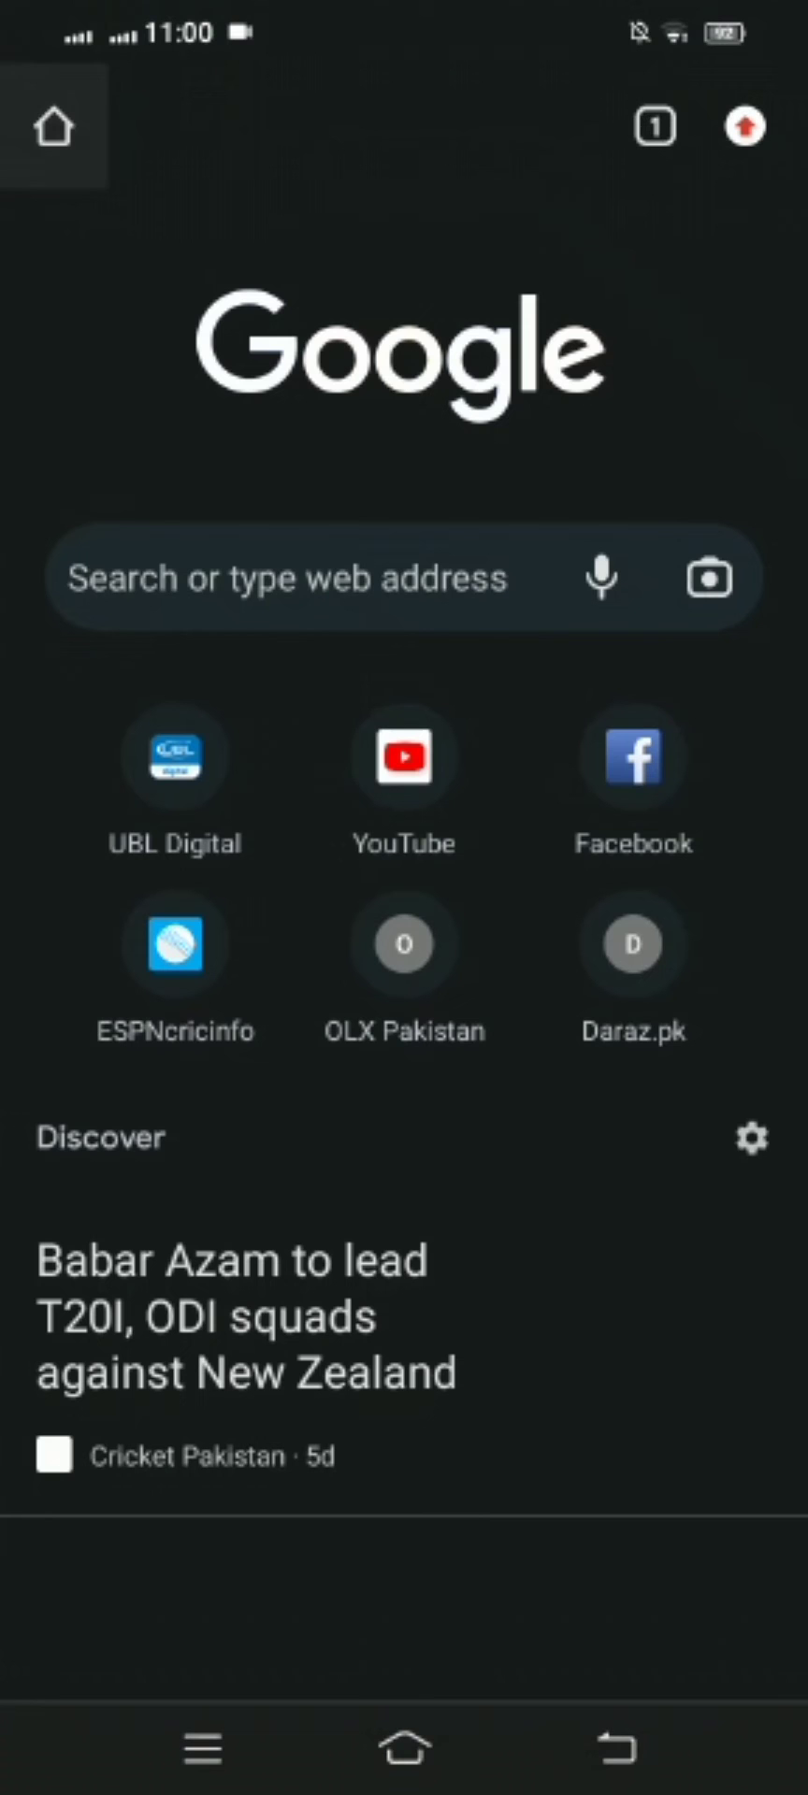
Go to accounts.snapchat.com to load the Snapchat sign-in page
click(285, 578)
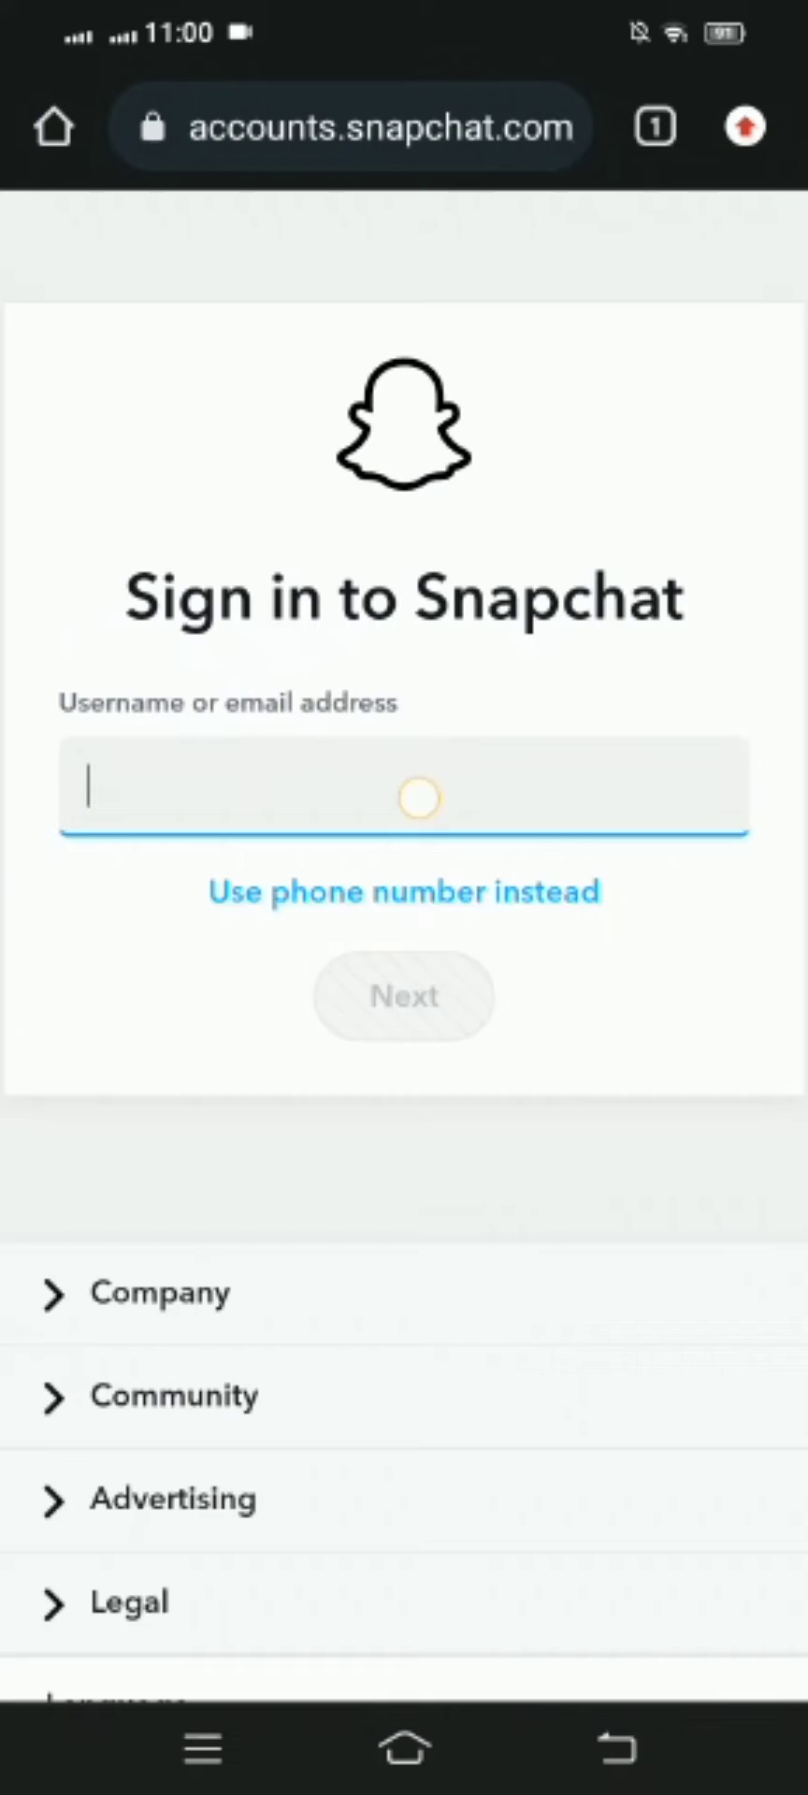
Fill the username from the saved 'tai…' suggestion and submit it
click(402, 801)
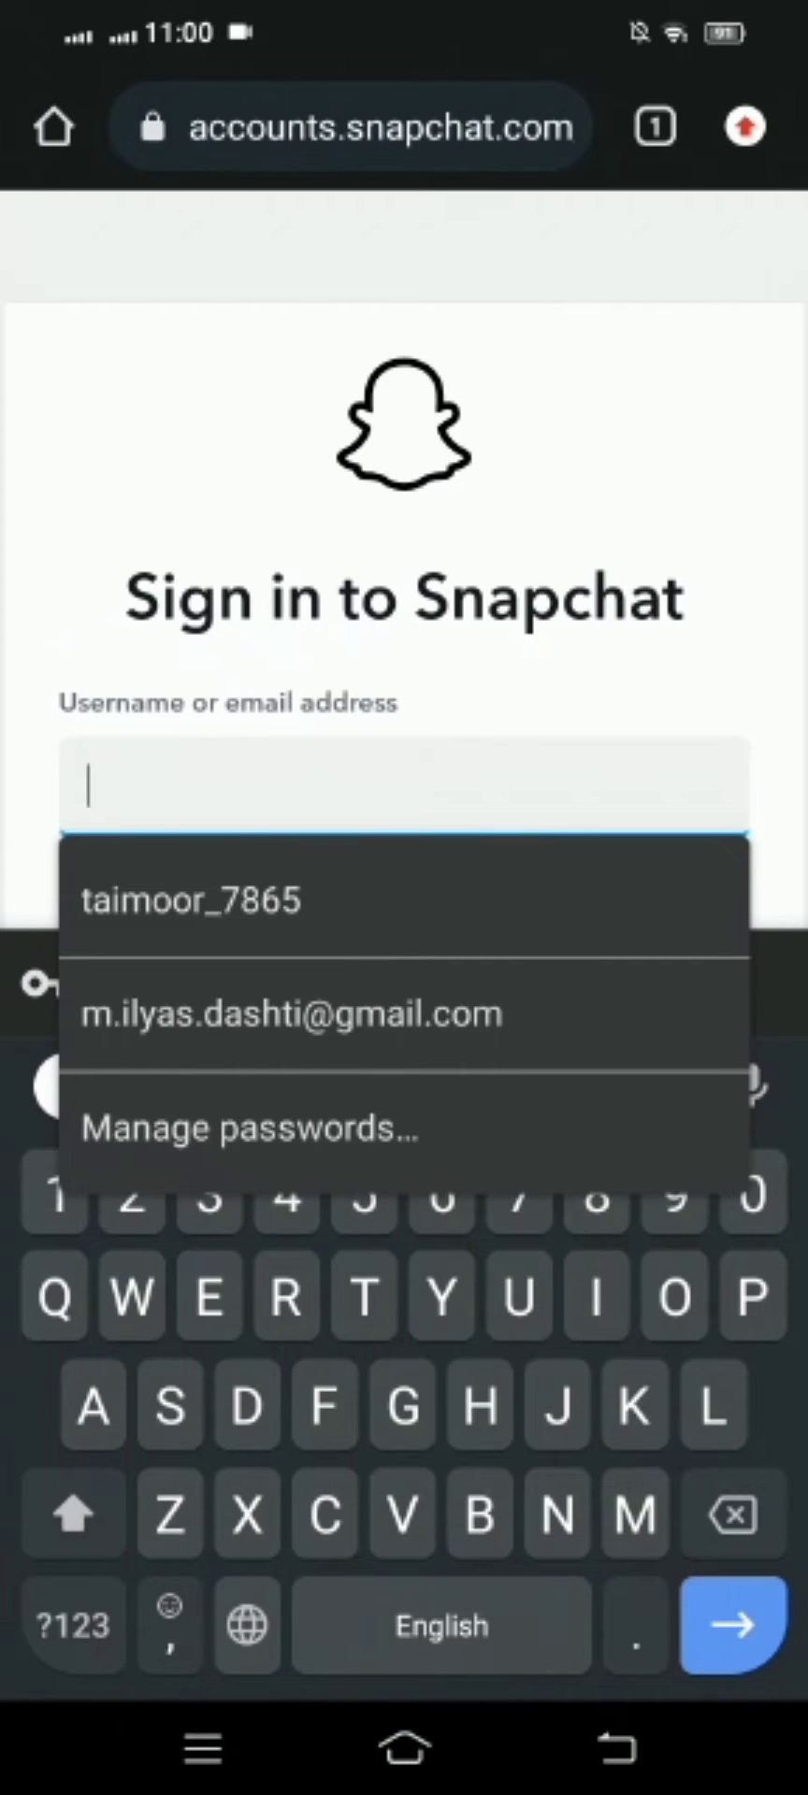
text(taimoor_7865)
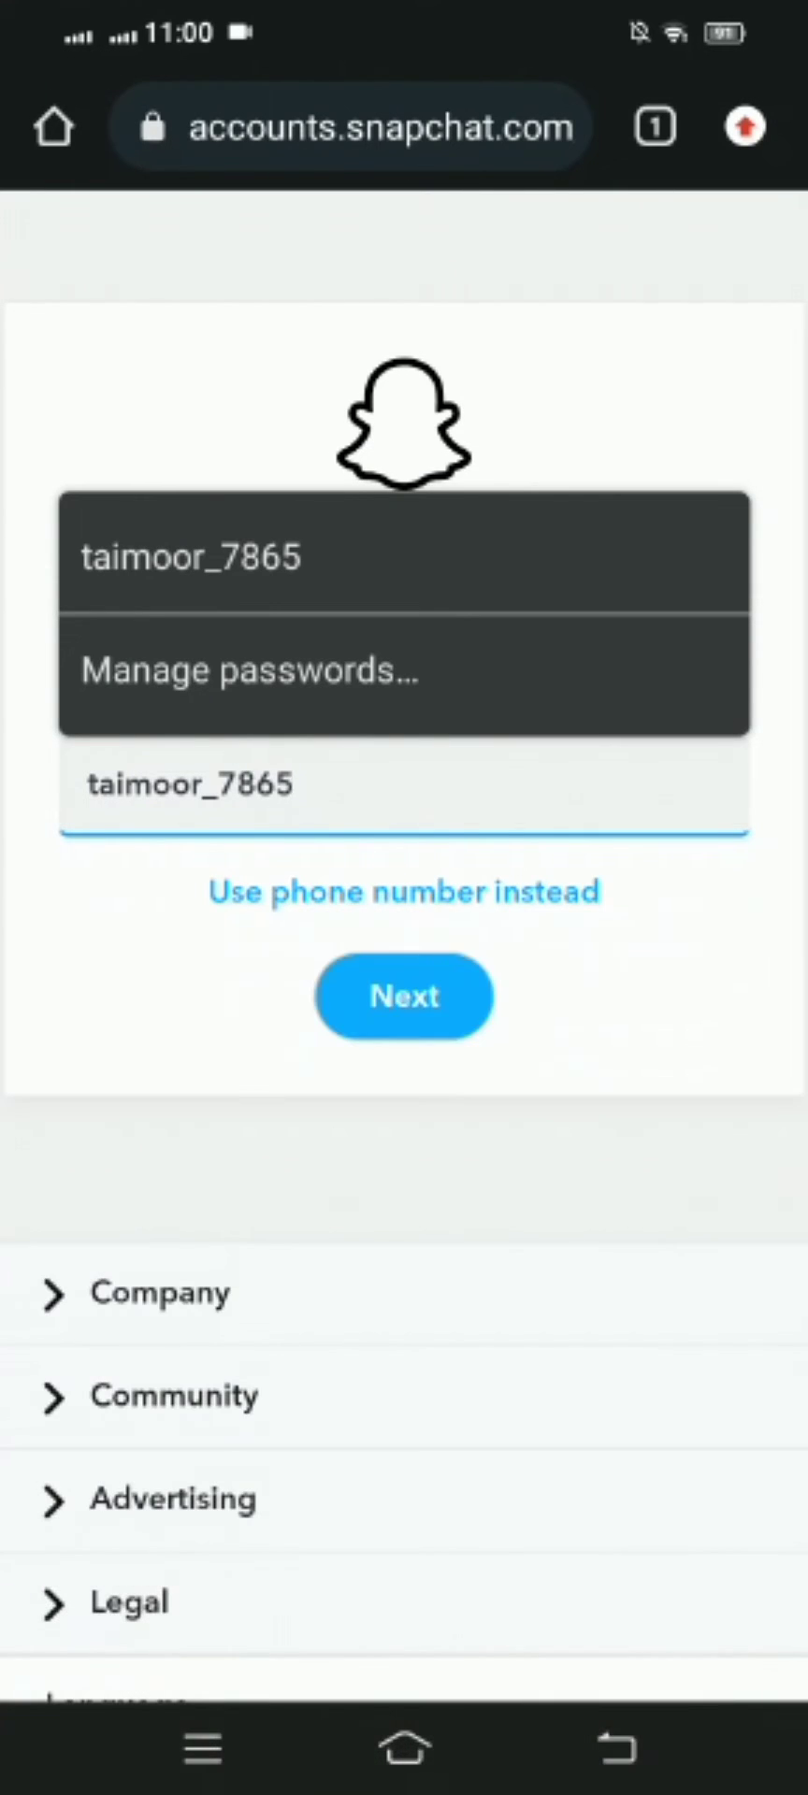
click(404, 997)
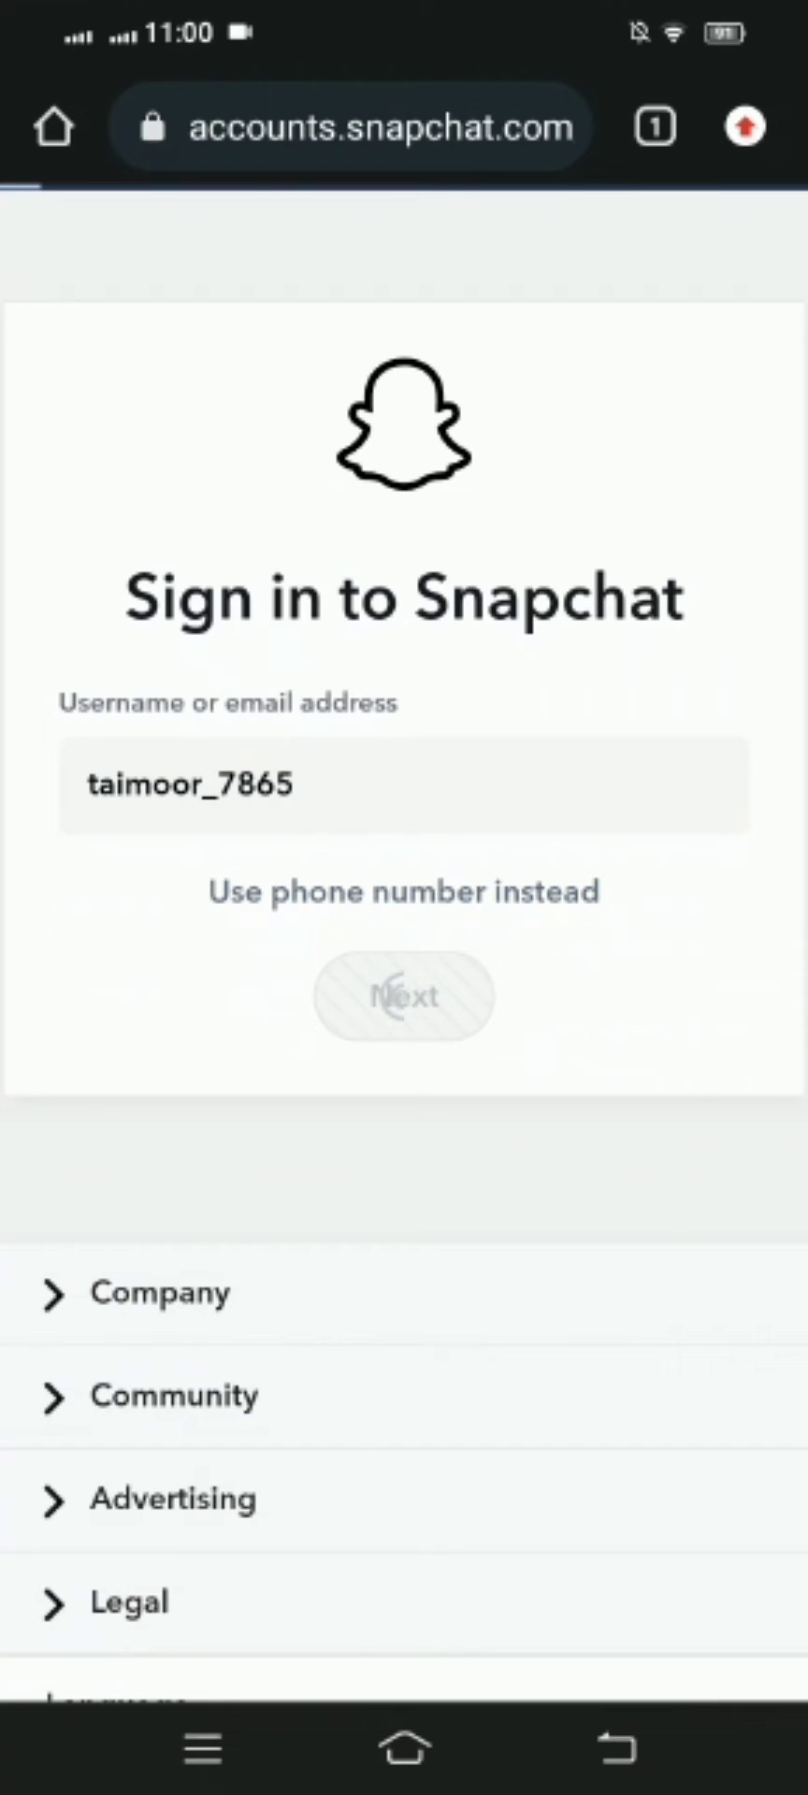
Fill the saved password from Chrome's password sheet and submit it
click(403, 996)
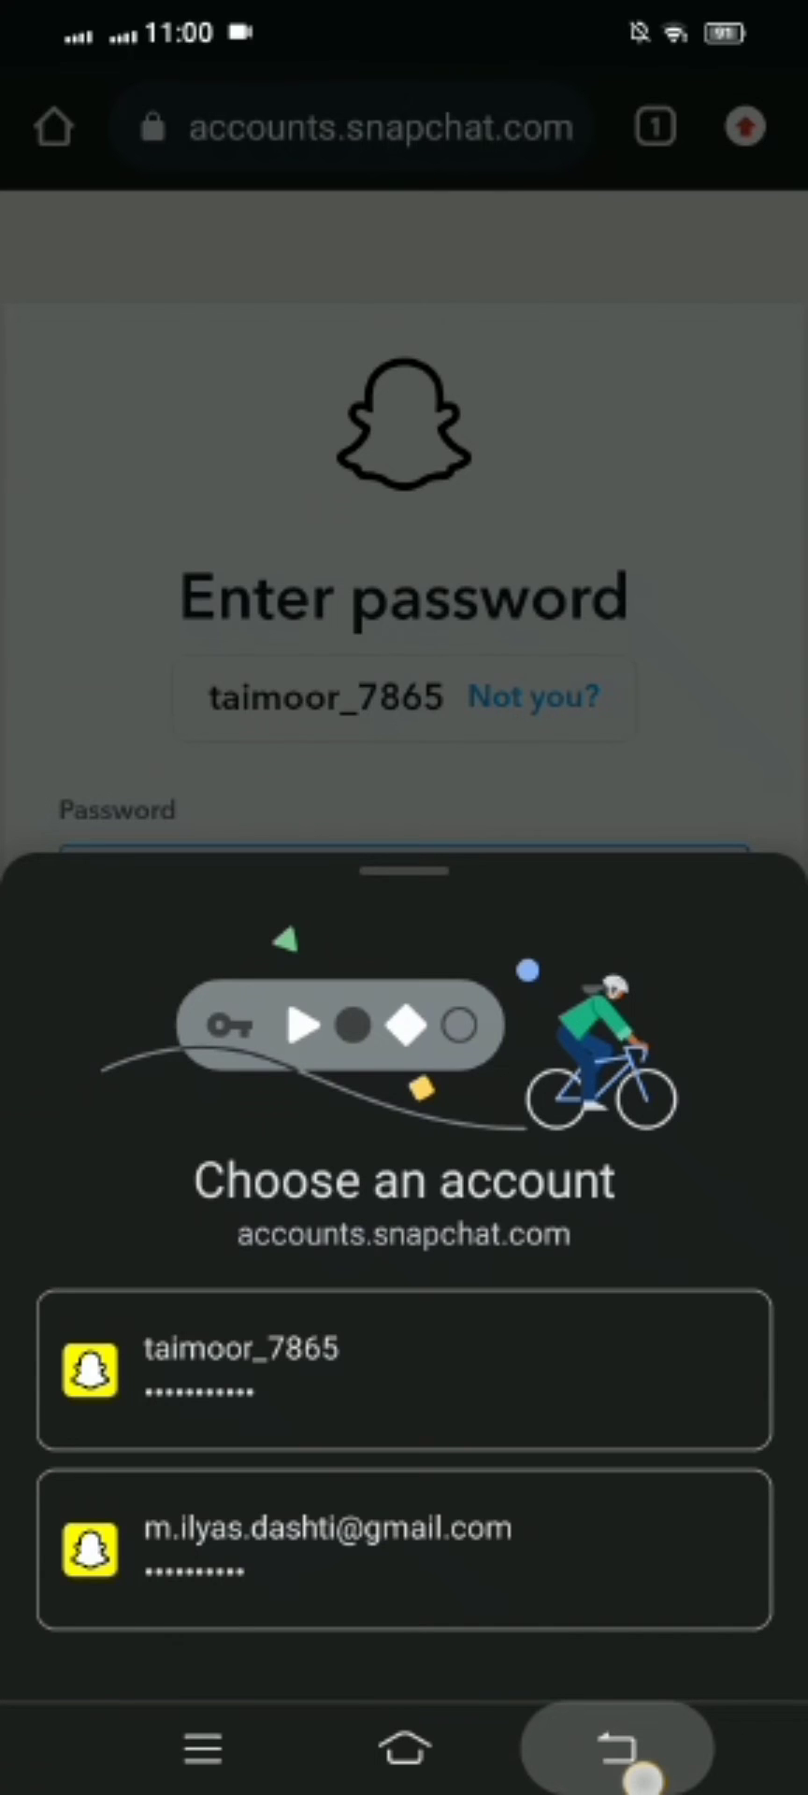
click(254, 1368)
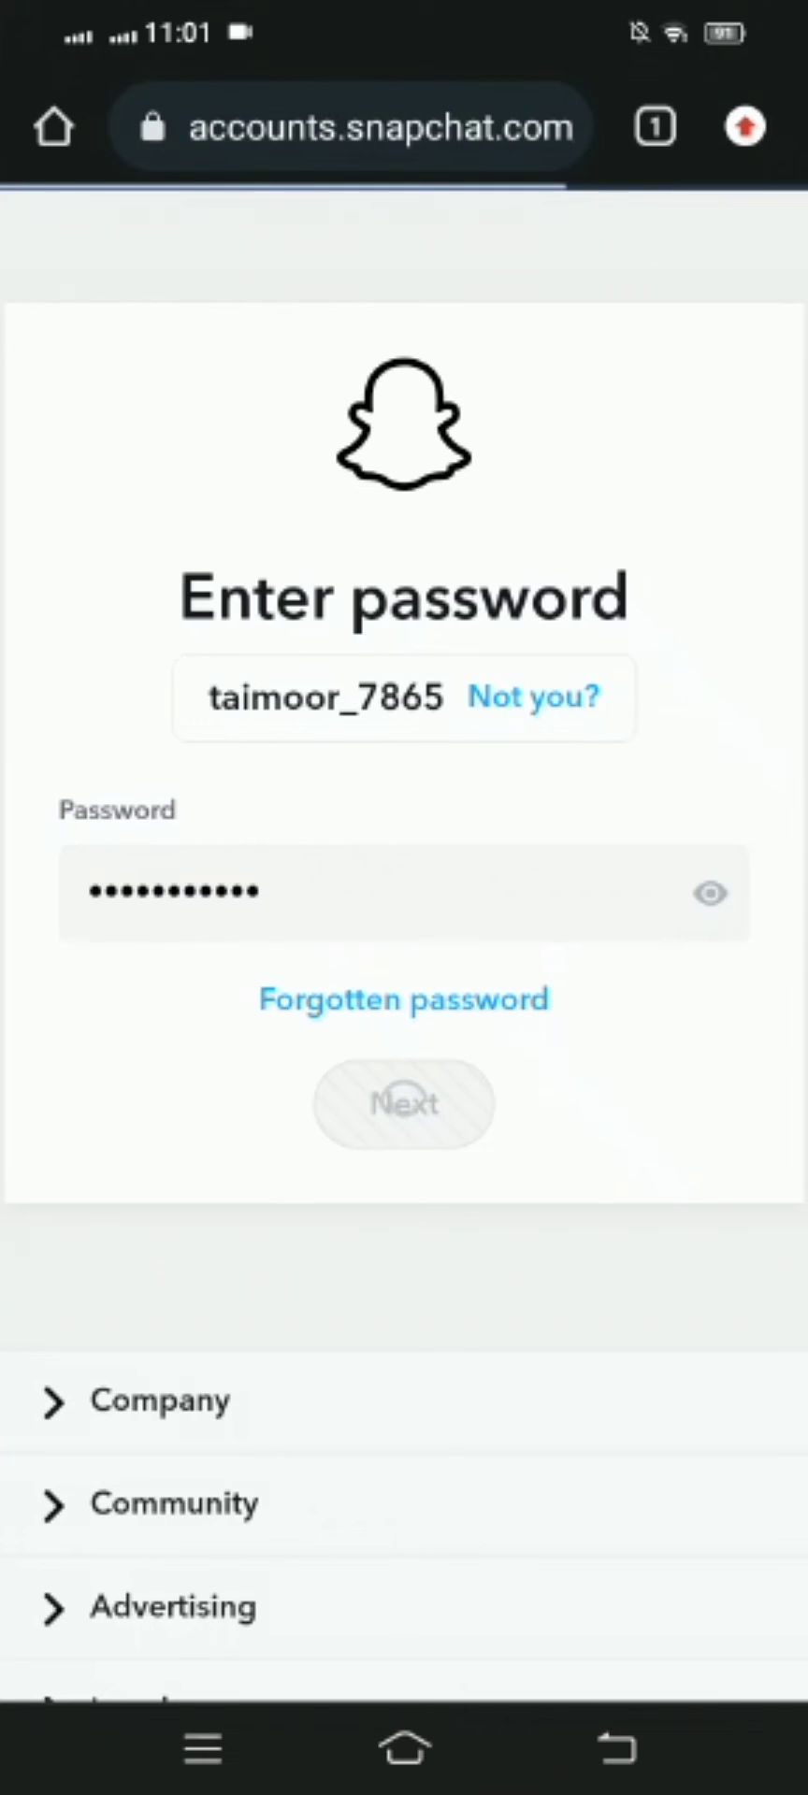
click(404, 1105)
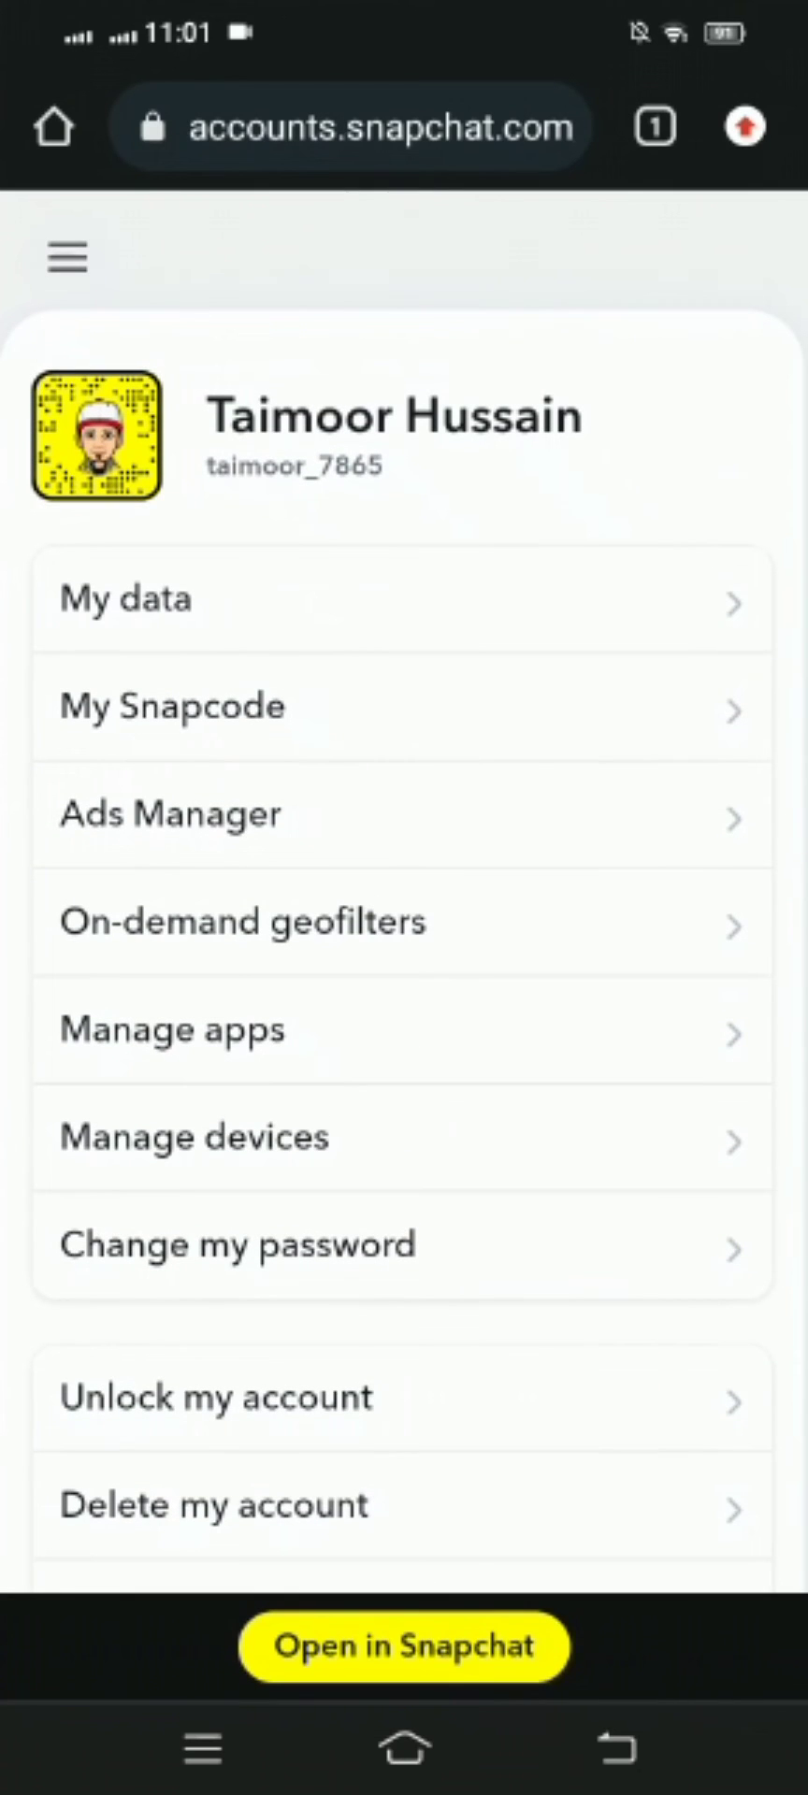
Scroll the account page down to Log out, then open the hamburger menu
scroll(down, 3)
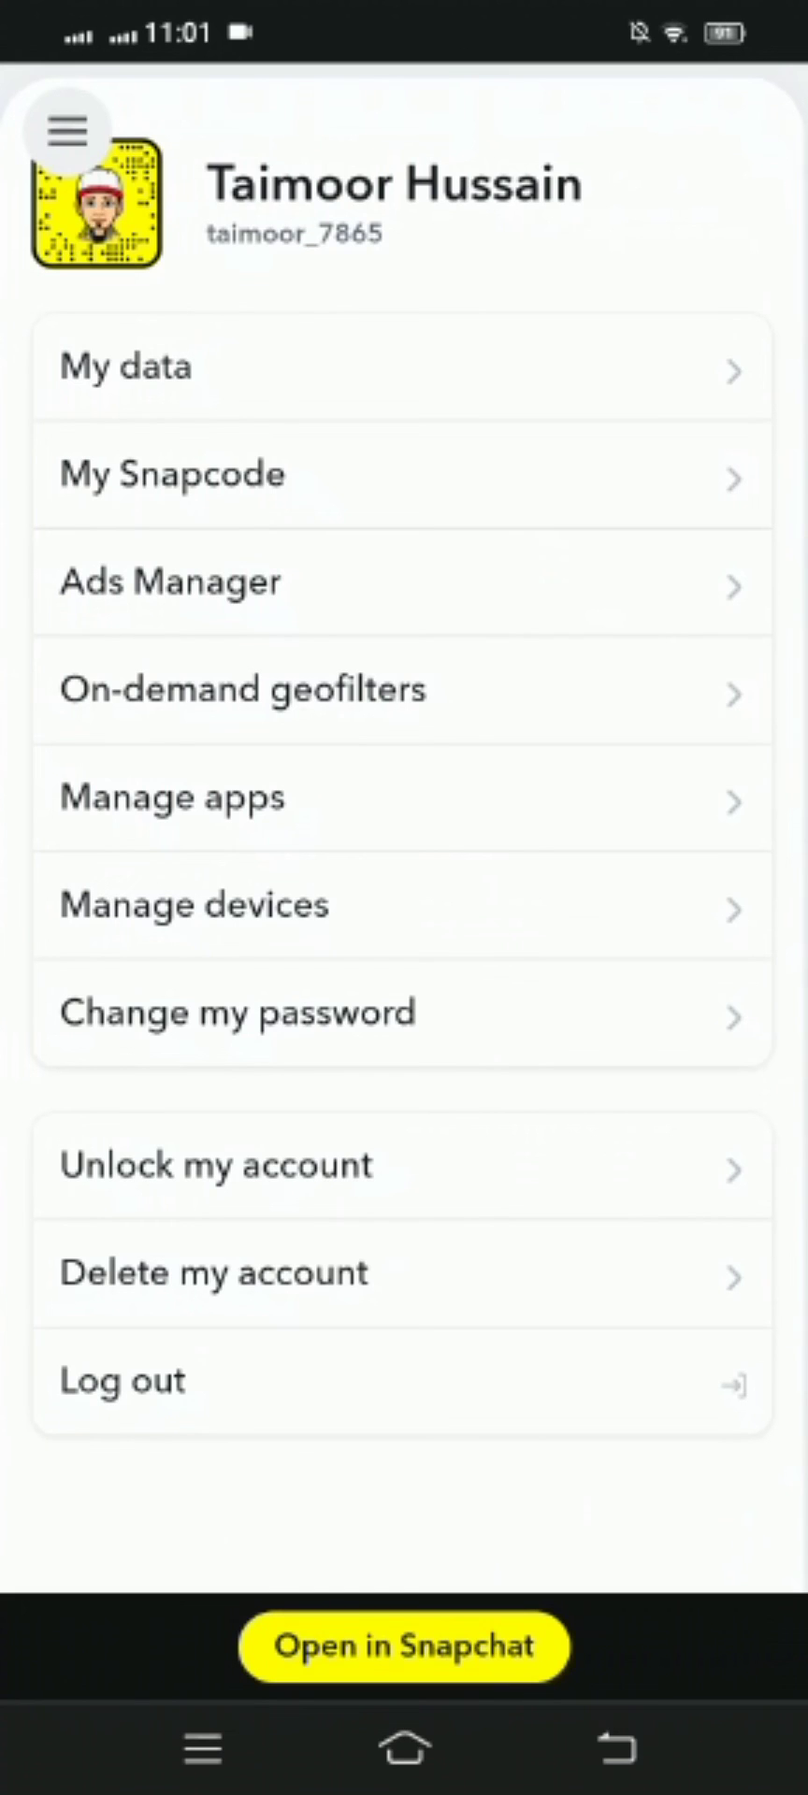
click(62, 129)
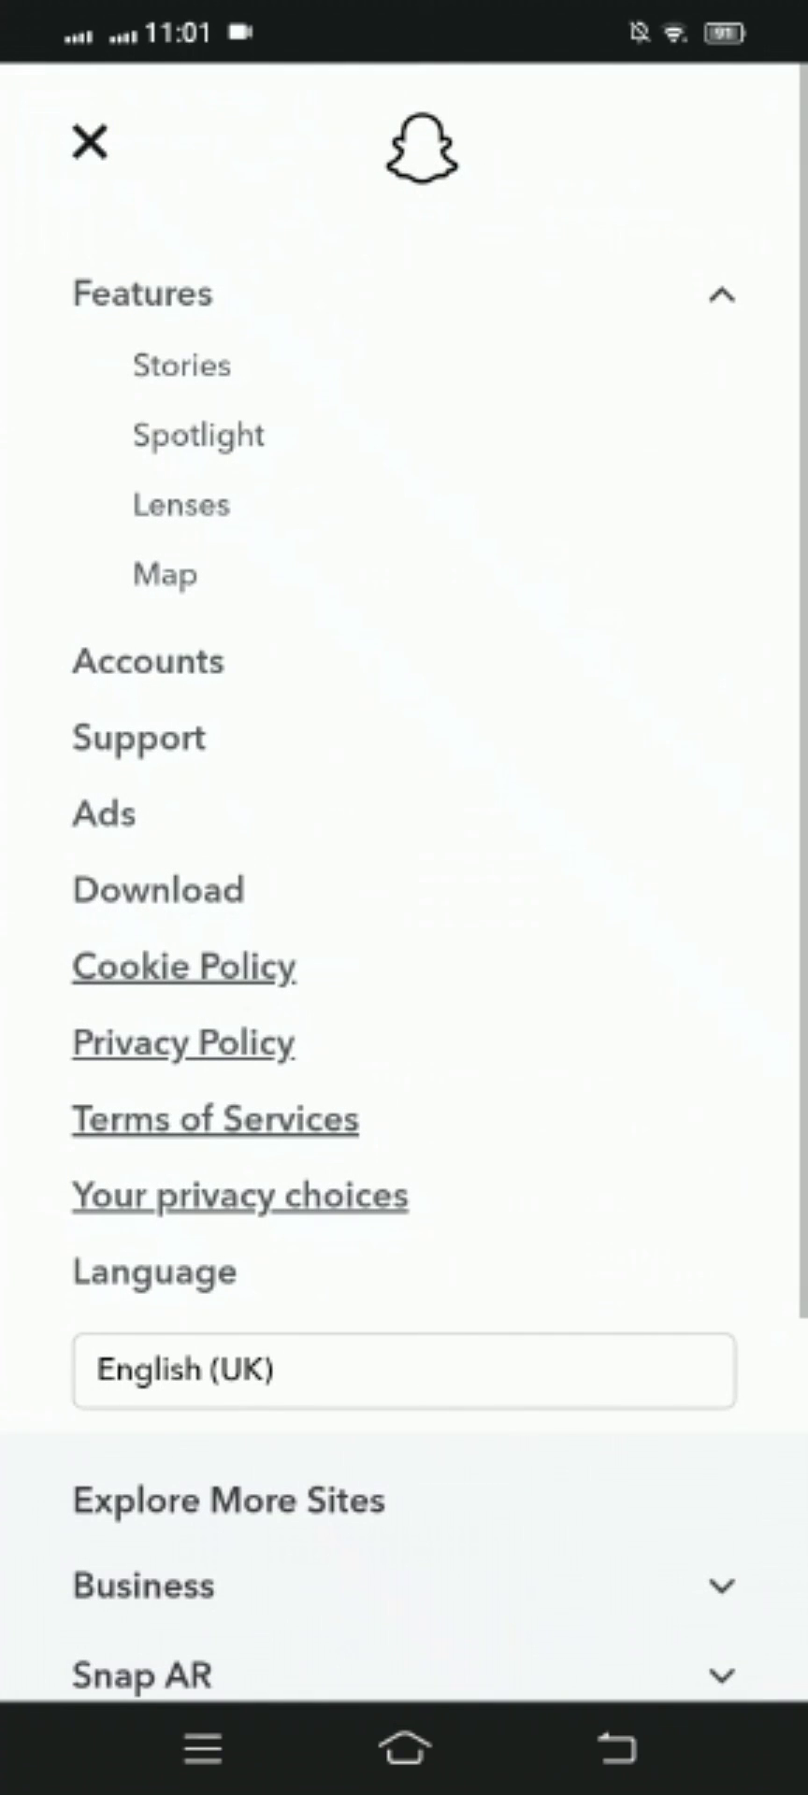